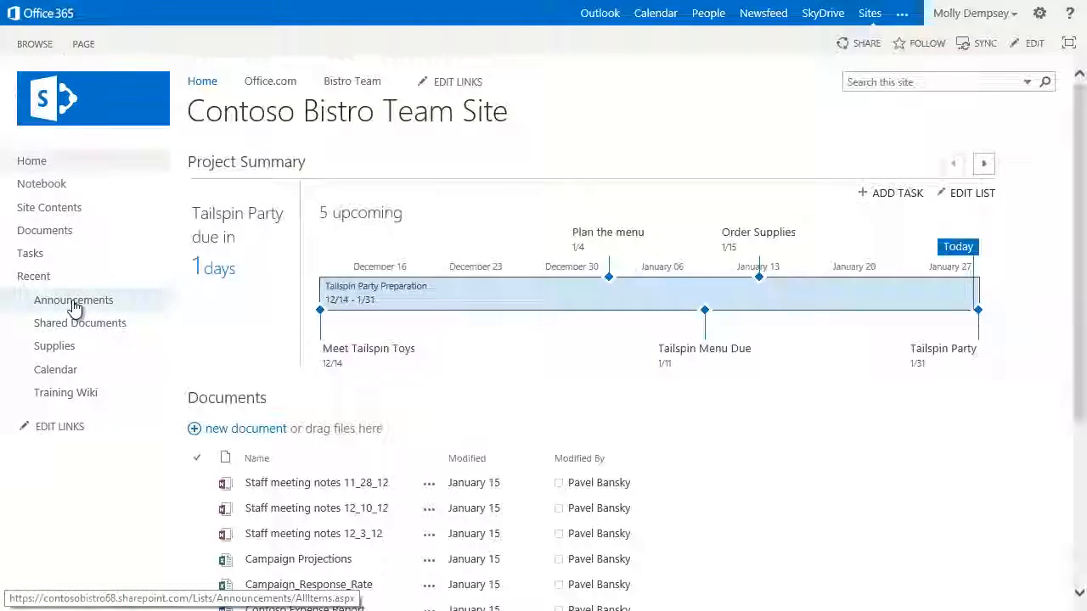
Step: Open the Announcements list from Quick Launch and show its LIST ribbon tools
click(73, 300)
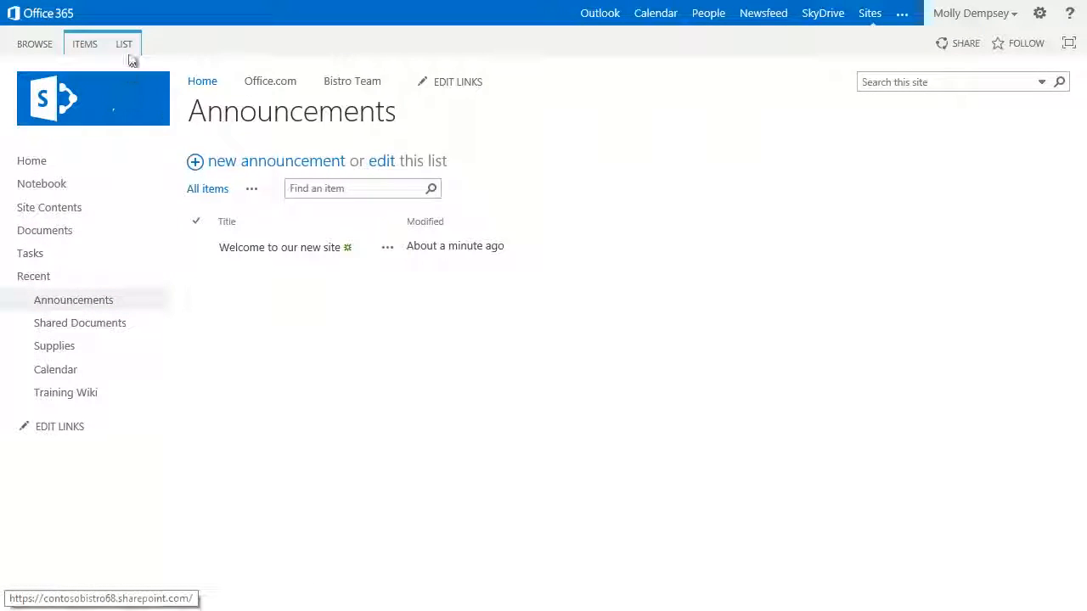
click(124, 43)
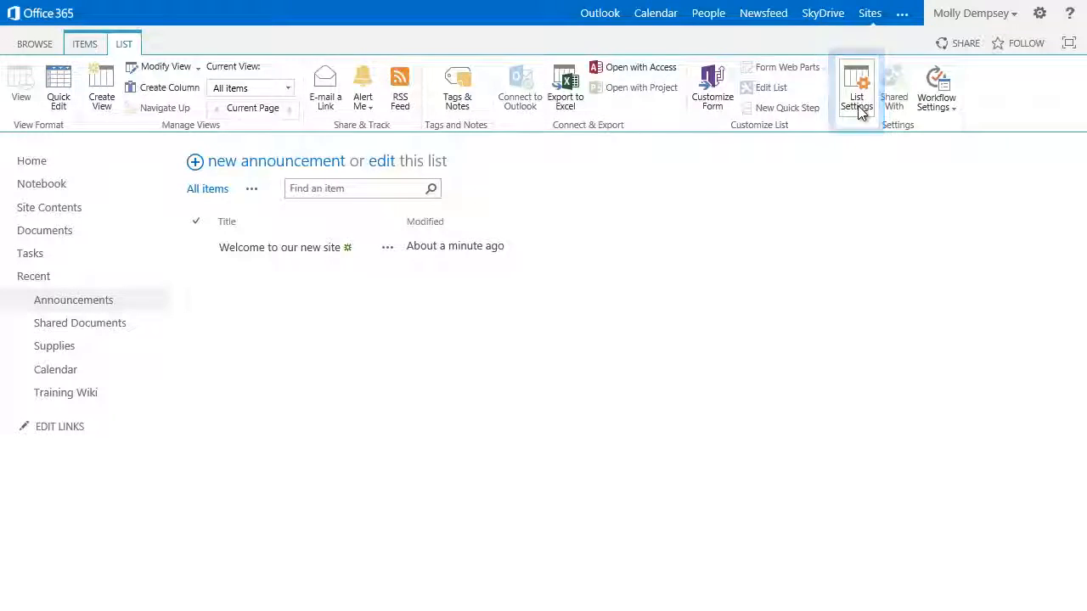
Step: Delete the Announcements list via List Settings and confirm sending it to the Recycle Bin
click(856, 87)
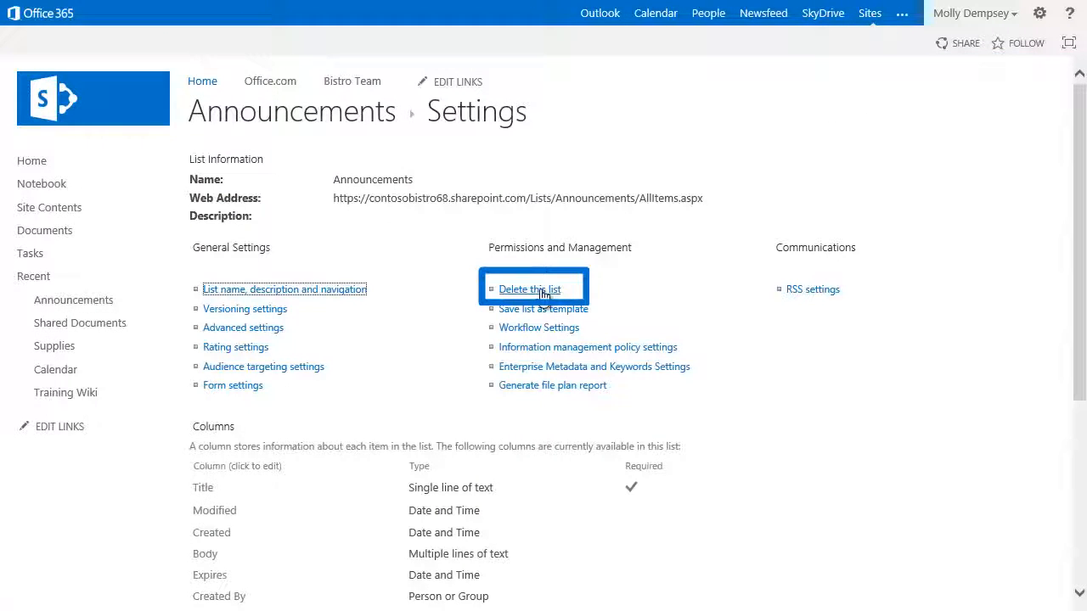
click(529, 289)
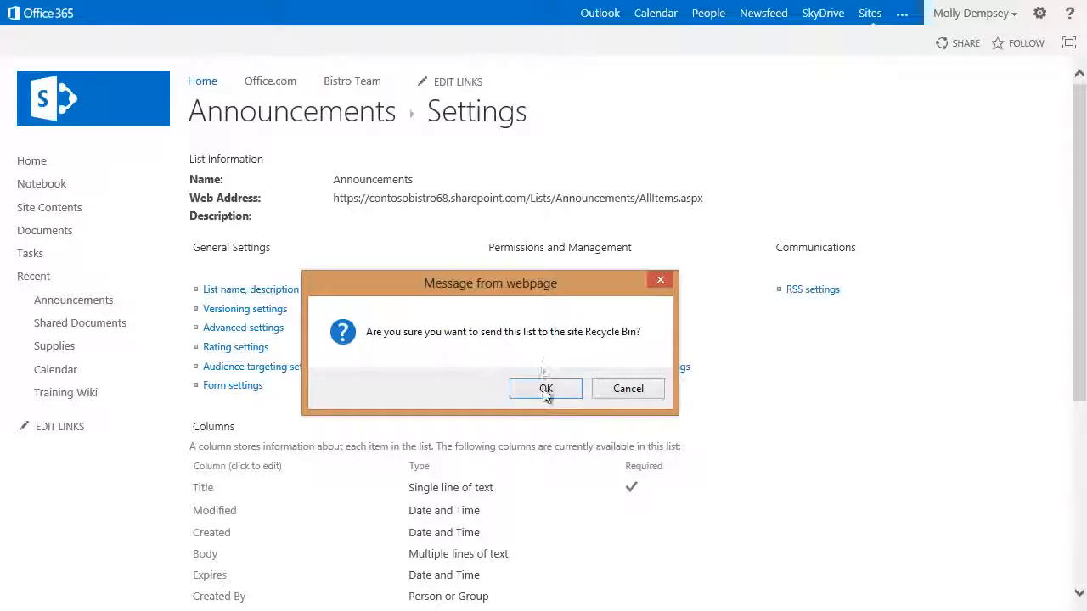
click(546, 388)
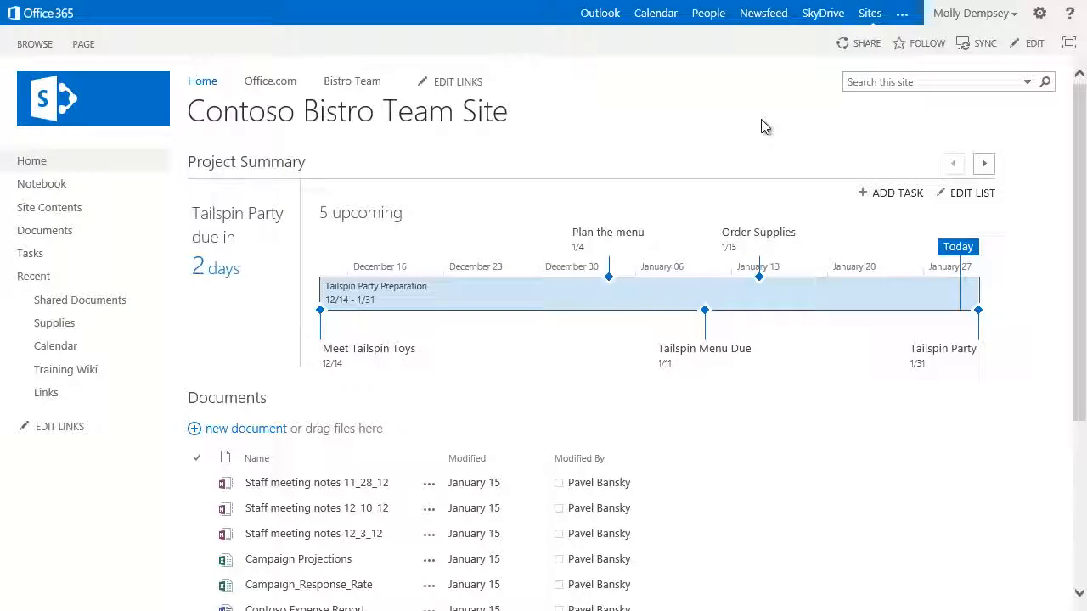
mouse_move(975, 69)
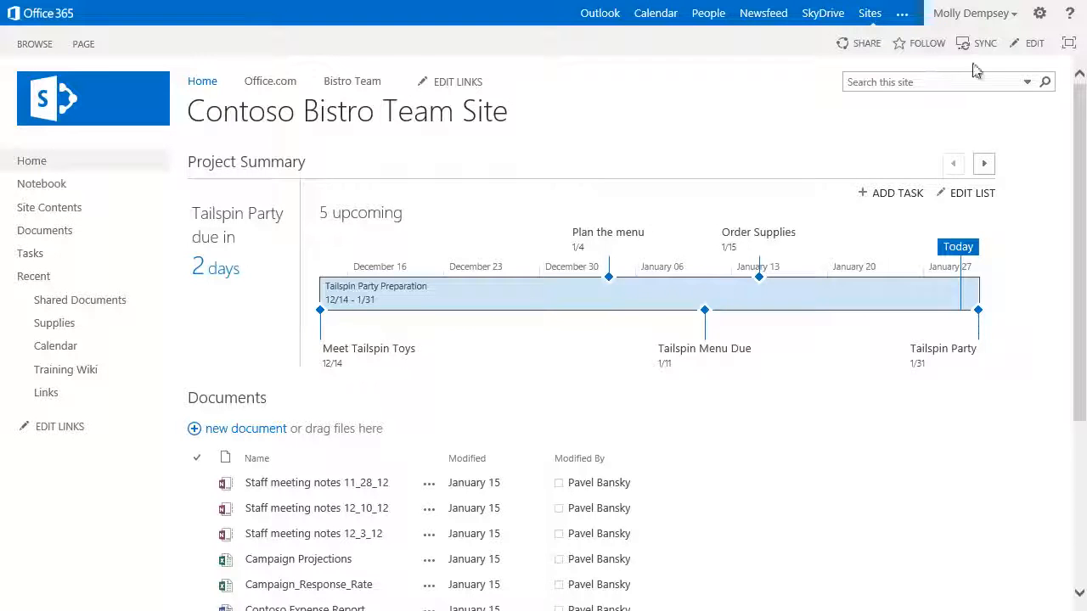
Step: Switch the Project Summary to list view and go to Site Contents
click(1040, 13)
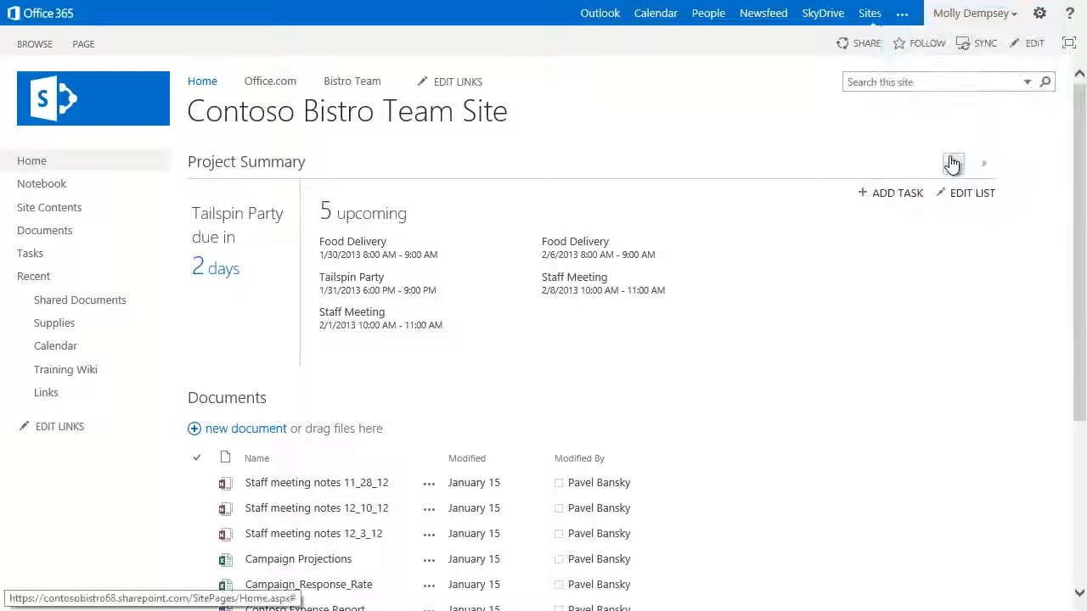
click(50, 207)
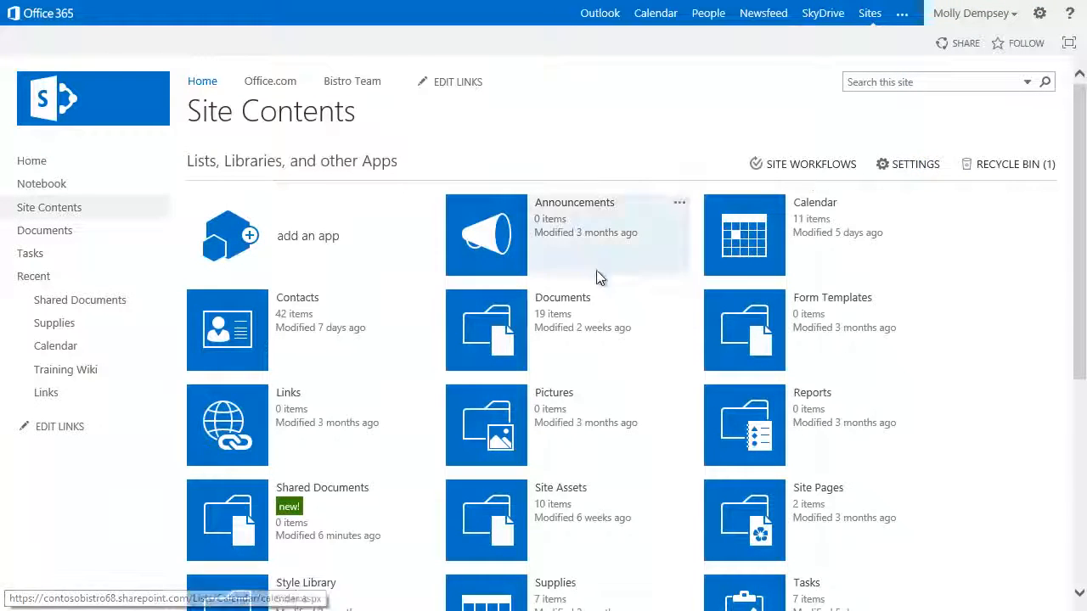
mouse_move(246, 507)
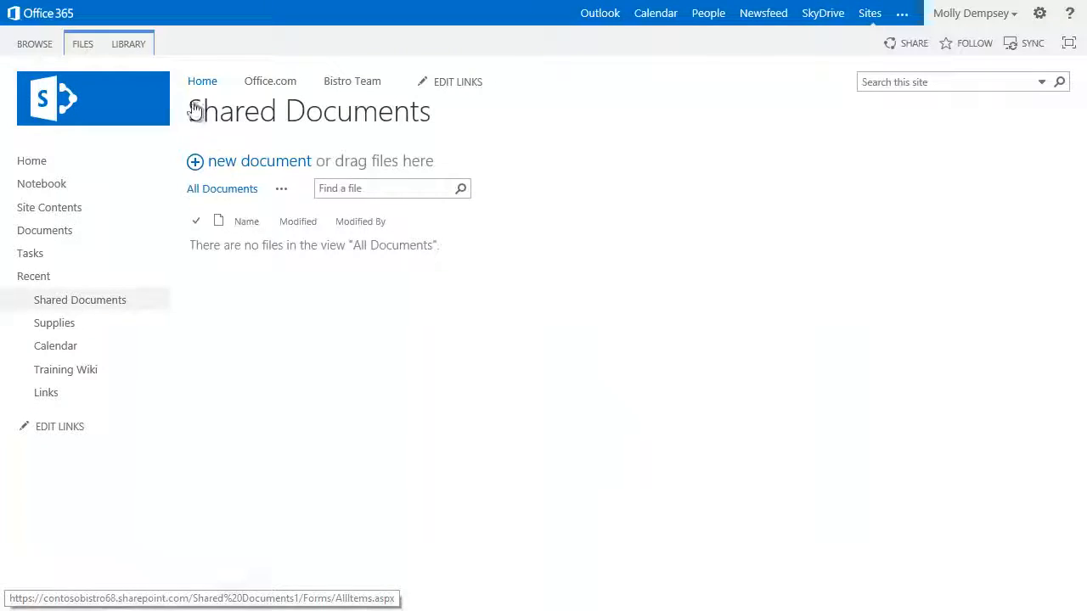
Step: Delete the Shared Documents library from Library Settings and confirm sending it to the Recycle Bin
click(128, 44)
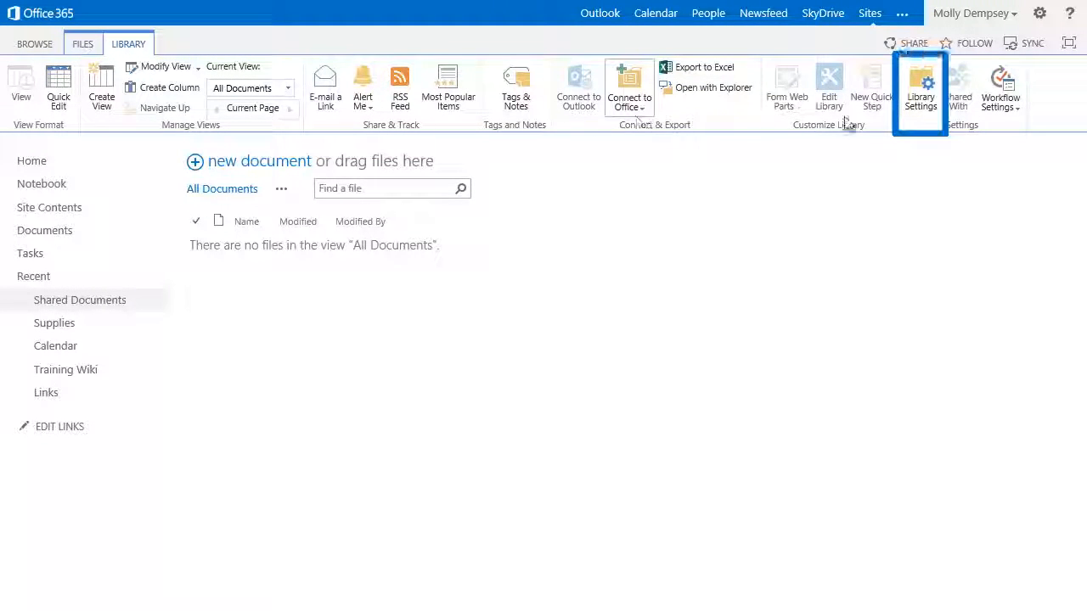
click(920, 88)
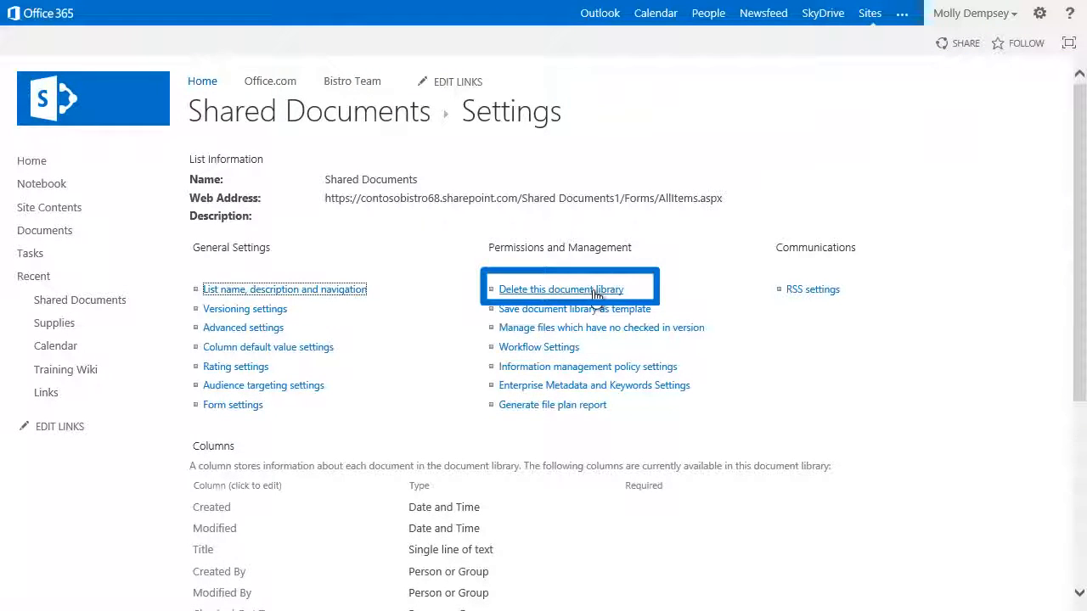
click(562, 288)
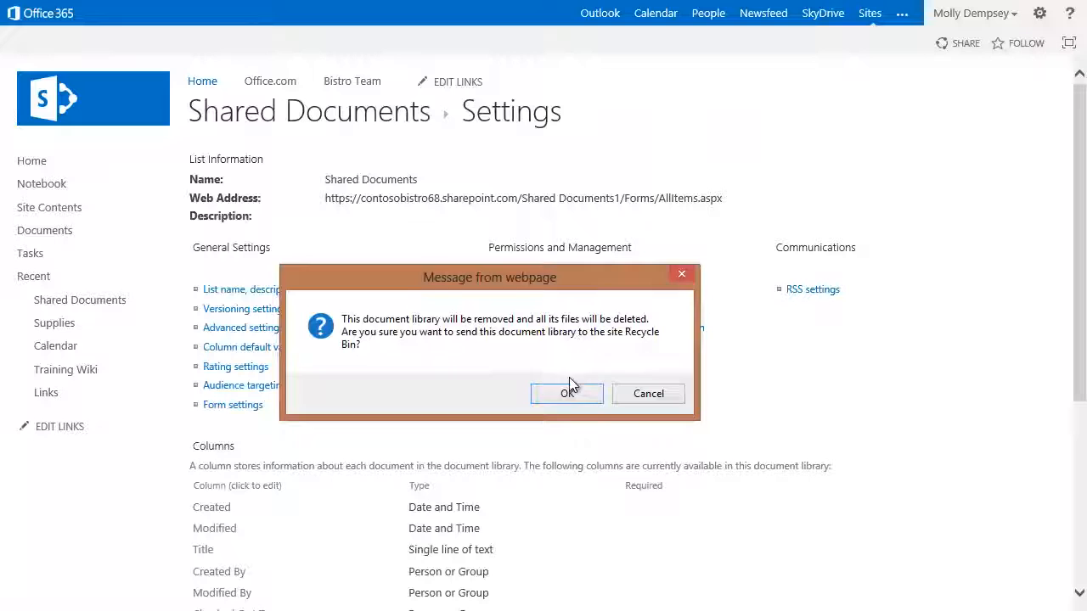
click(567, 393)
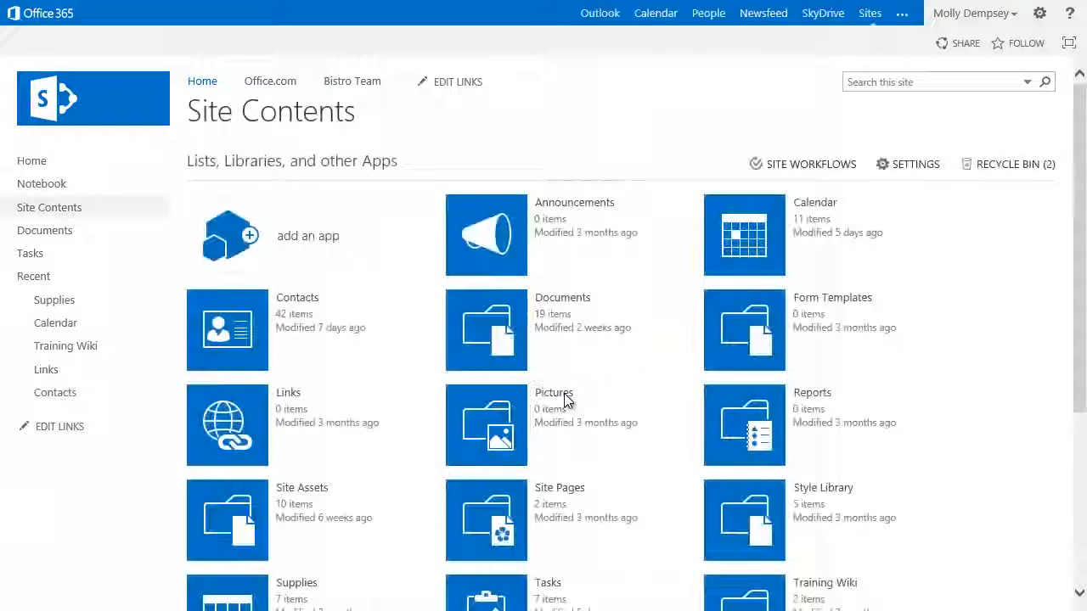